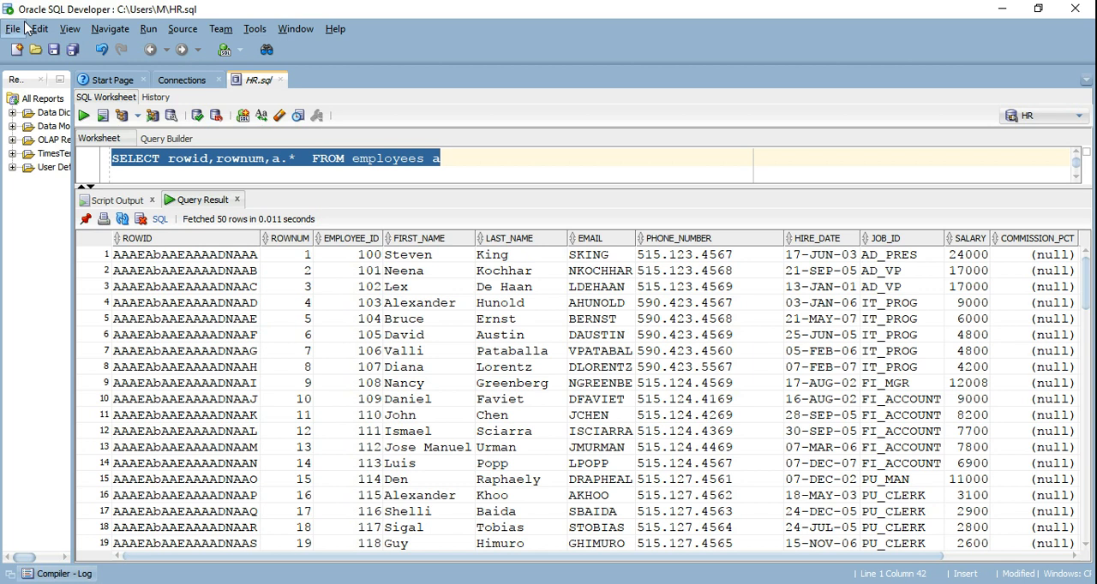
mouse_move(244, 269)
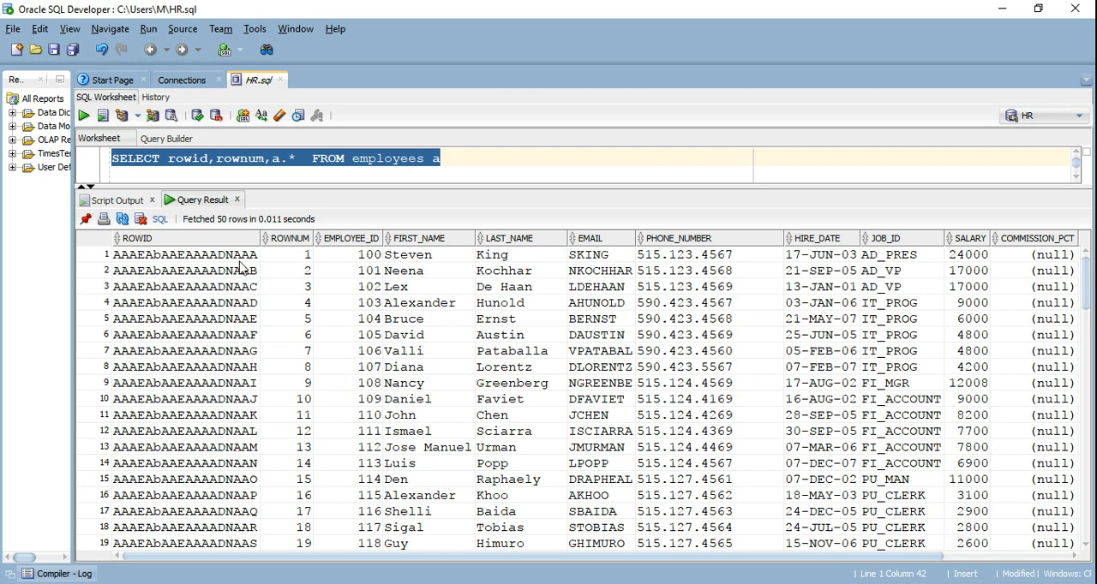
mouse_move(305, 264)
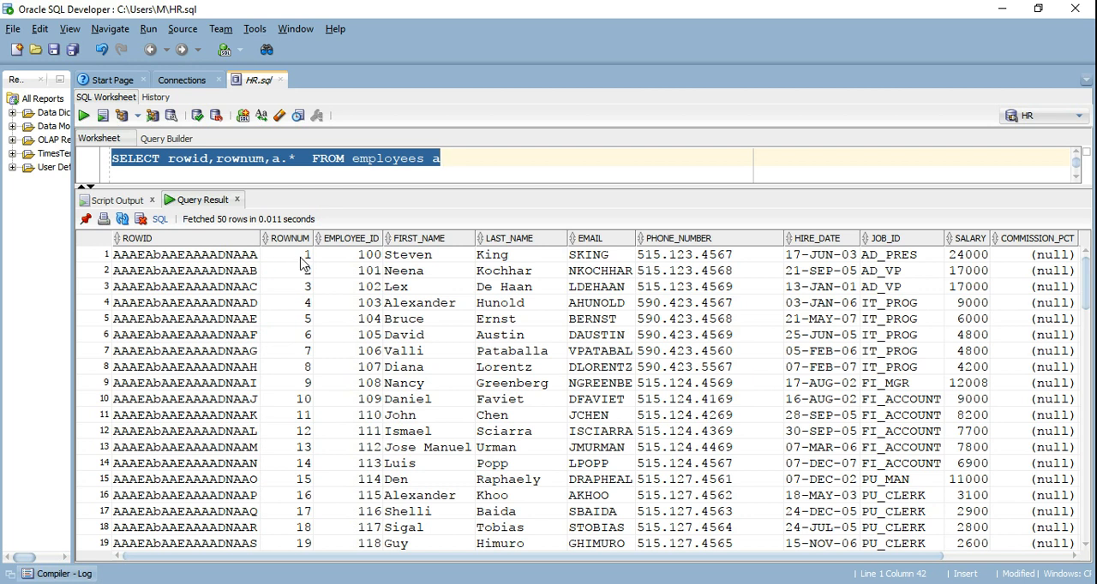
Filter the employees query with 'where rownum <11' and run it to return employees 100–109
click(288, 253)
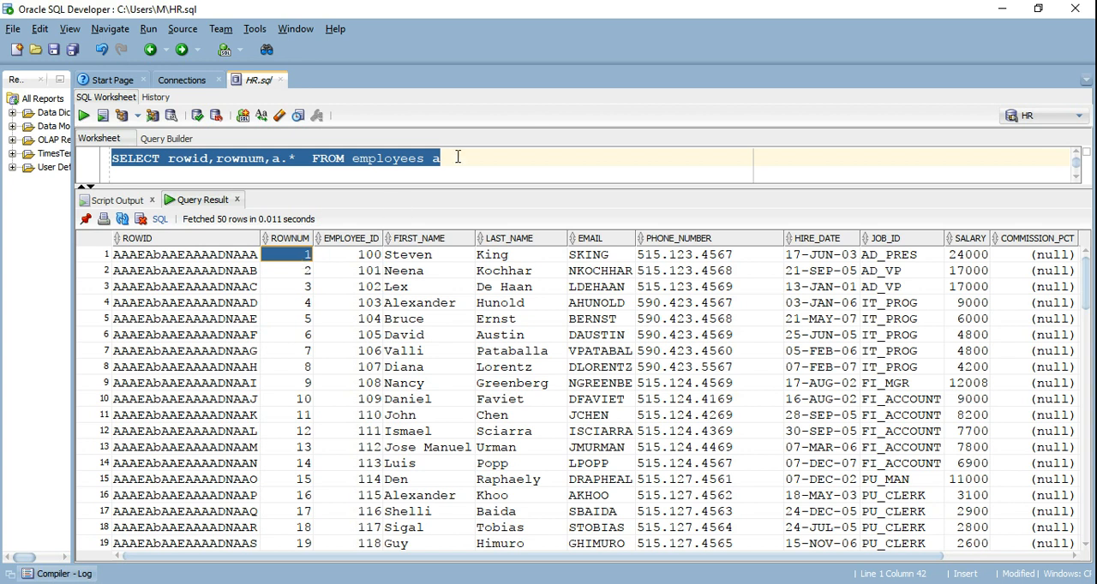
text(where)
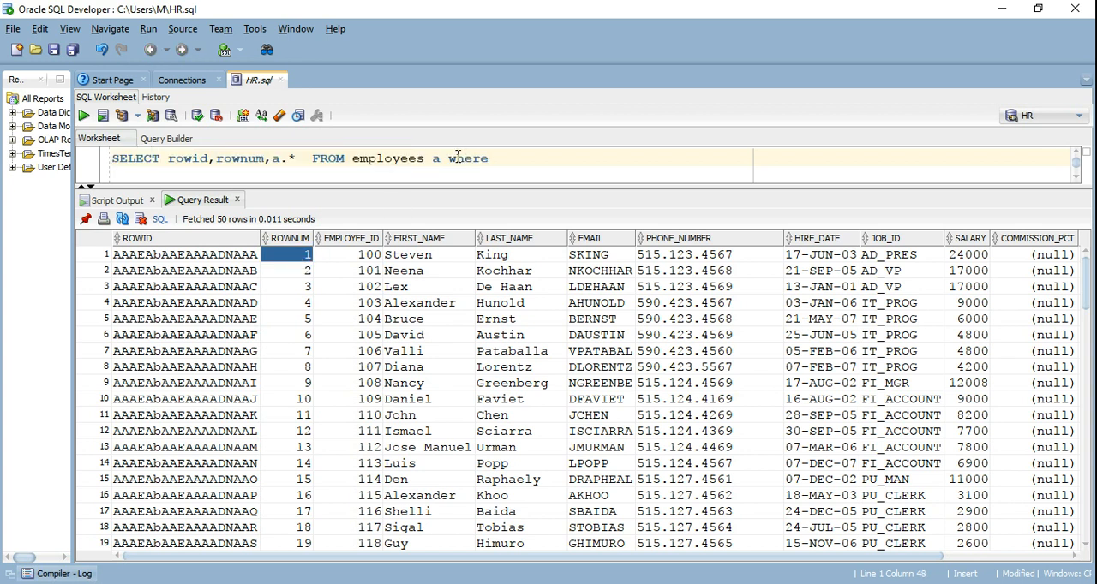
text(rownu)
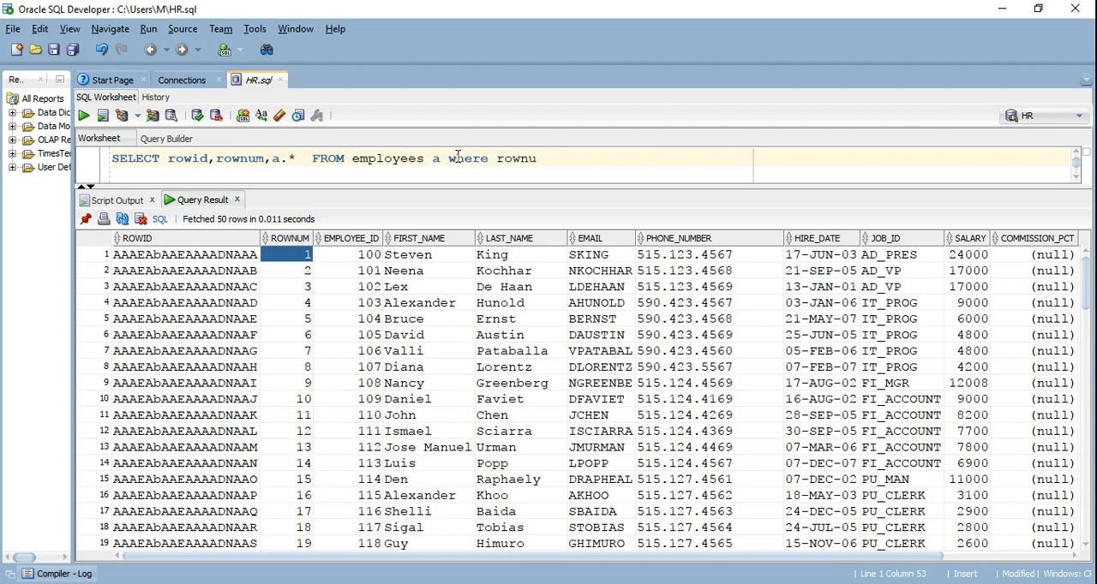
text(<11)
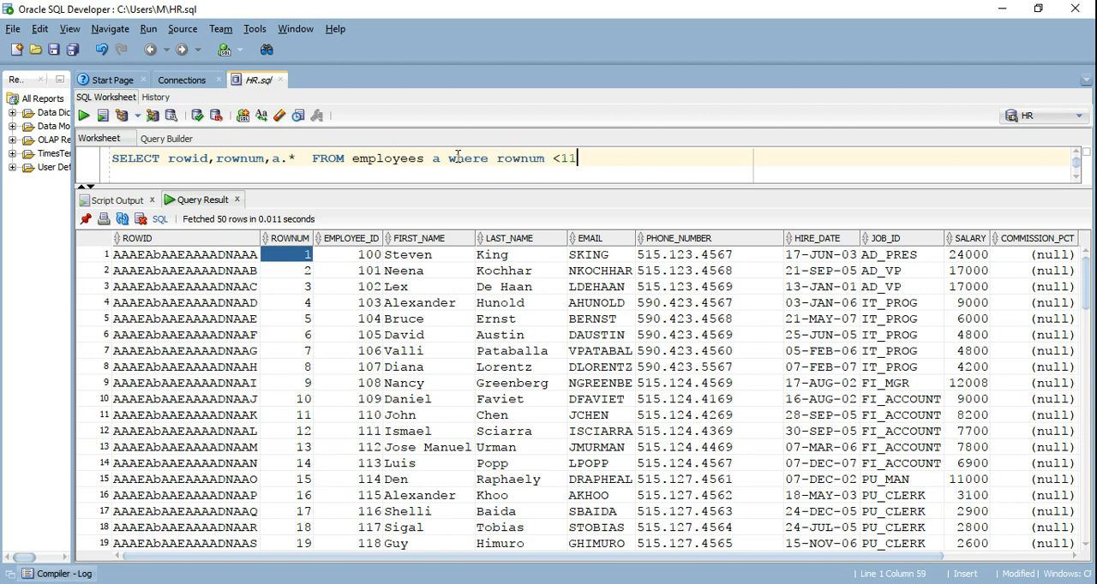
click(82, 115)
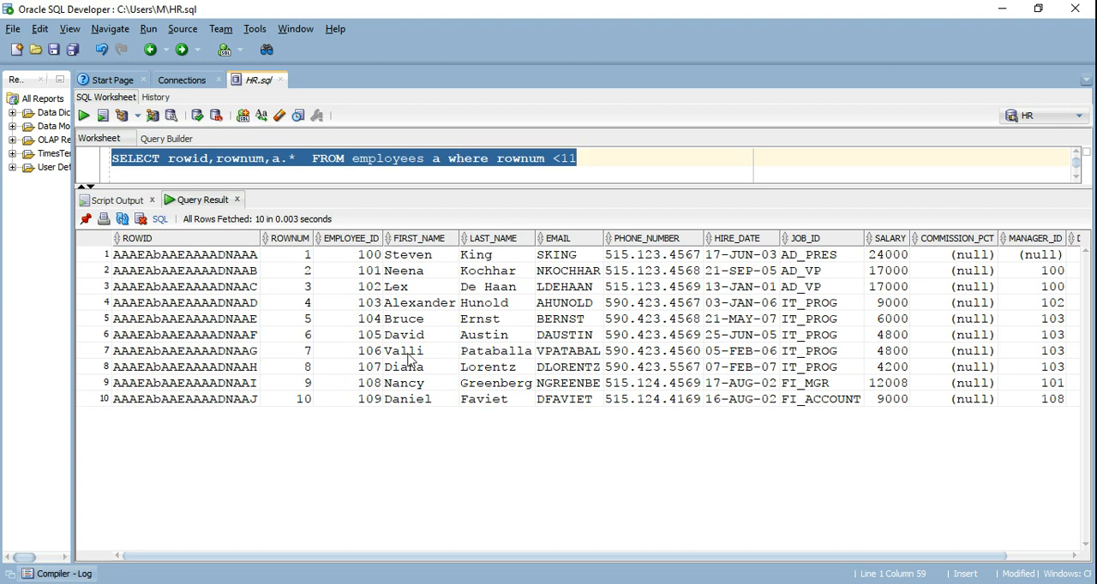
Note Nancy's ROWNUM 9 and ROWID, then write 'select rowid,rownum,a.* from employees a where employee_id=108'
click(403, 384)
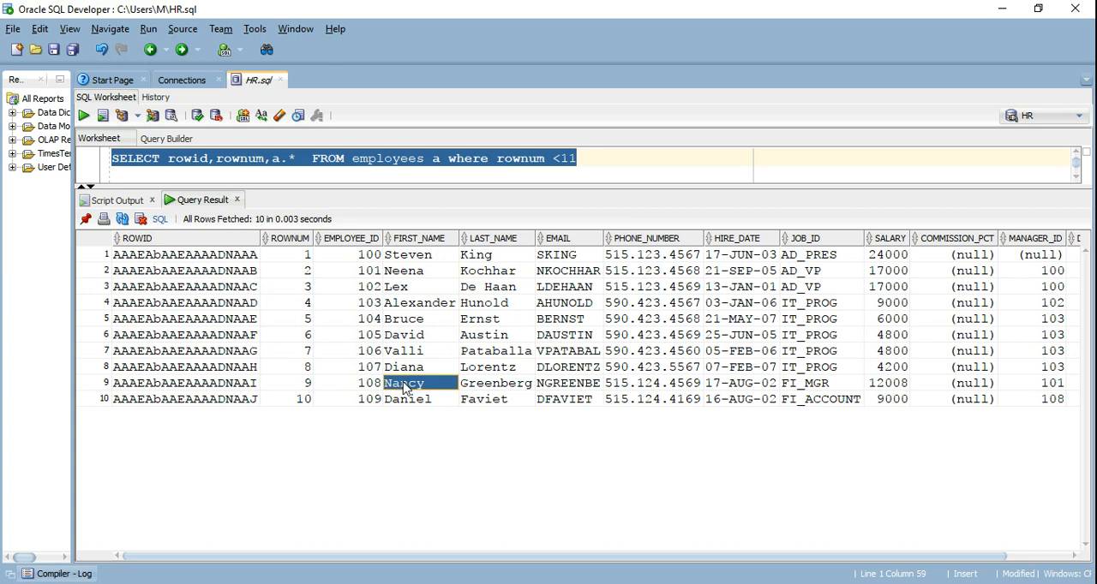
click(292, 382)
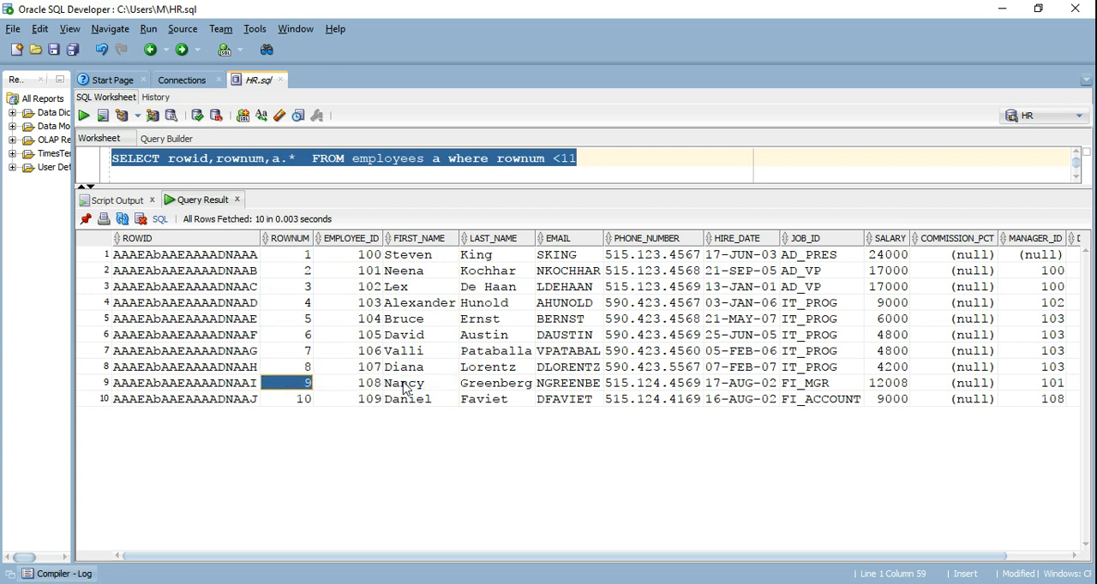
click(185, 384)
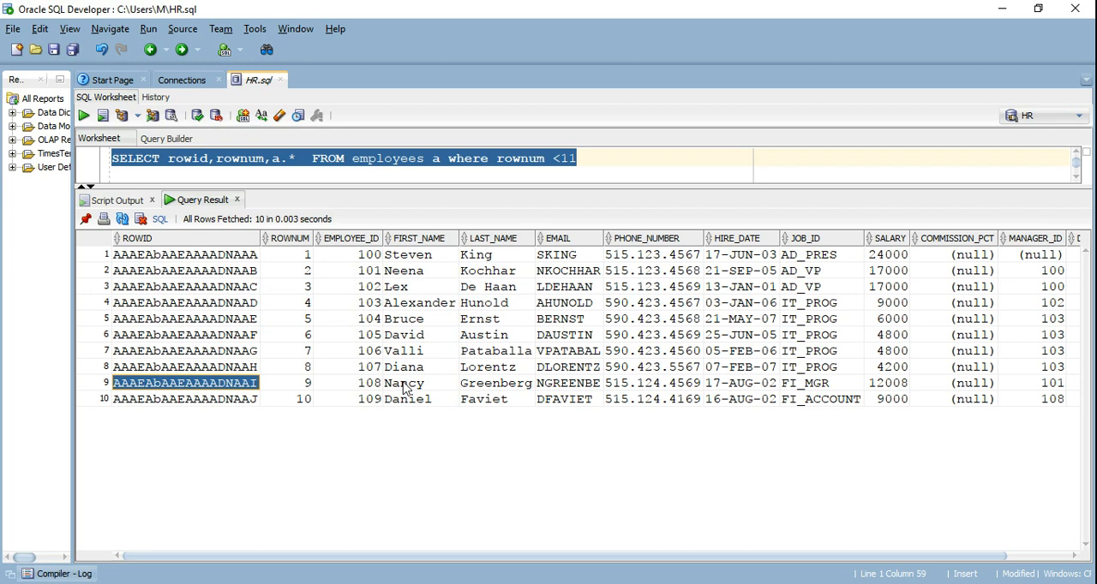
text(select rowid,rownum,a.* from employees a where employee_id=108)
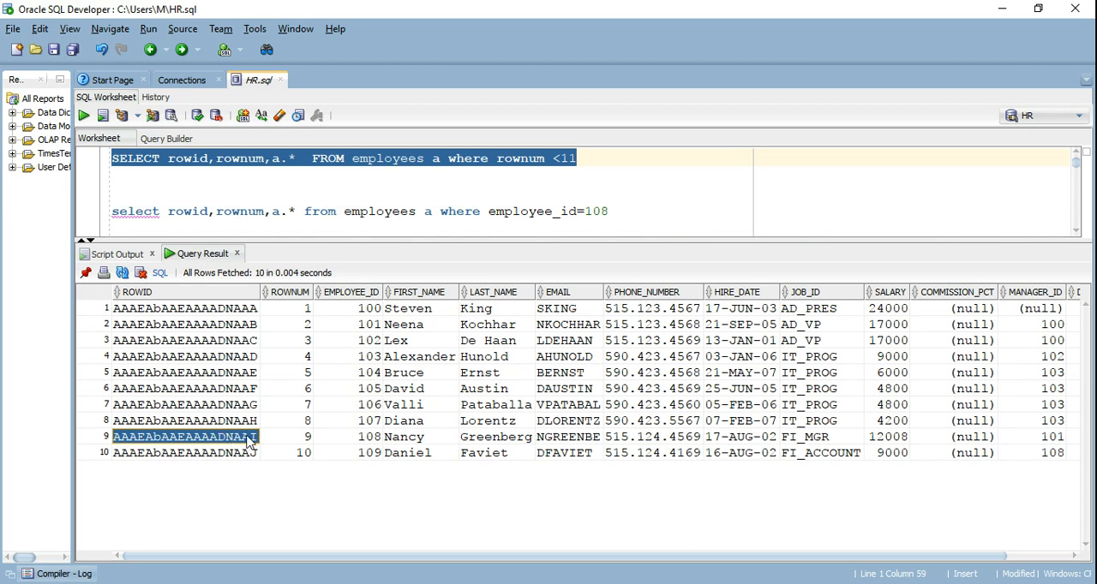
click(291, 437)
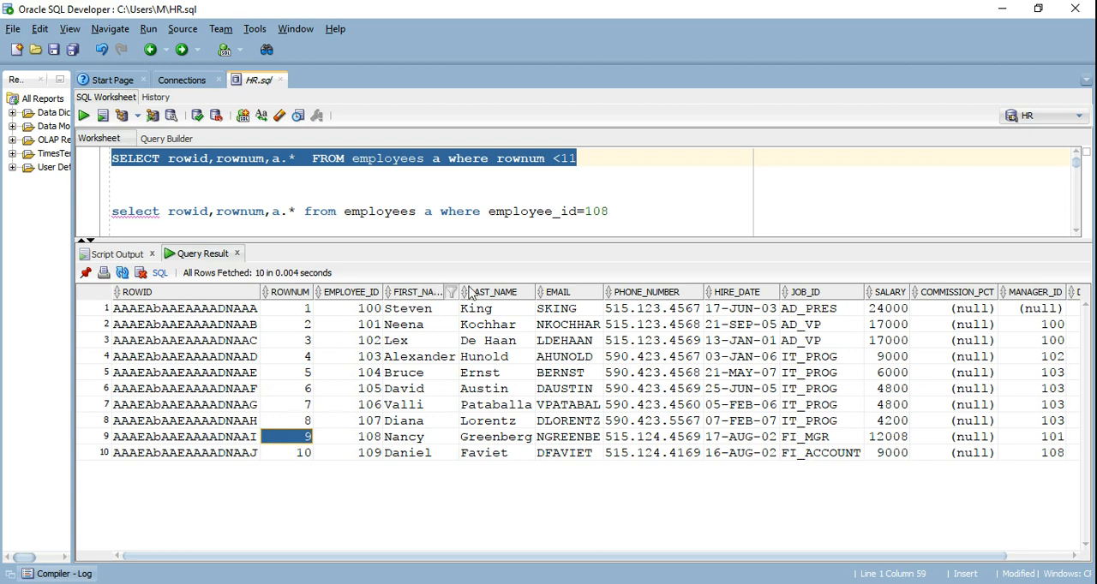
click(520, 212)
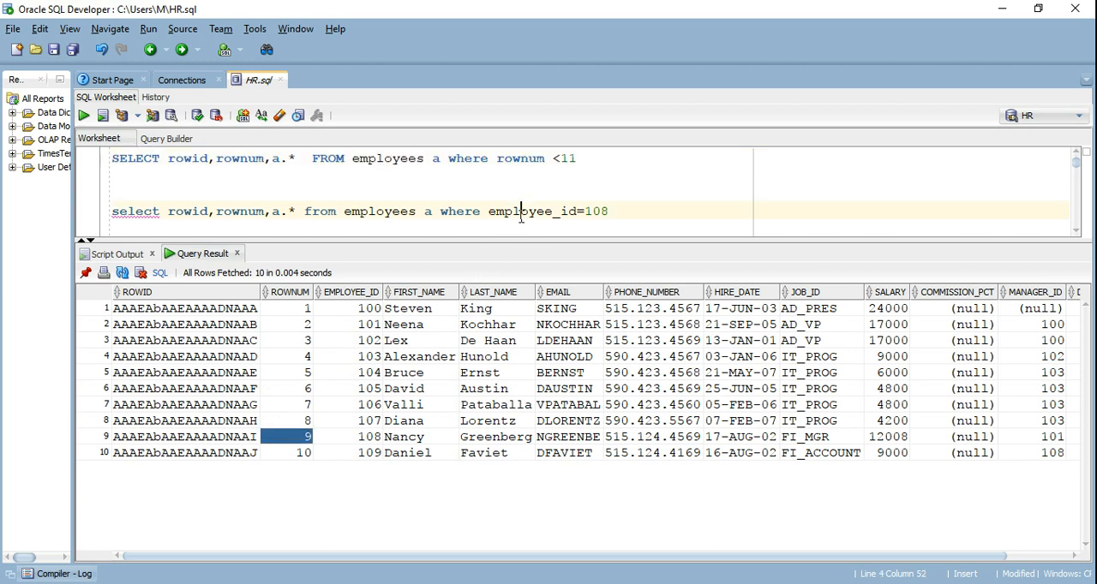
click(103, 115)
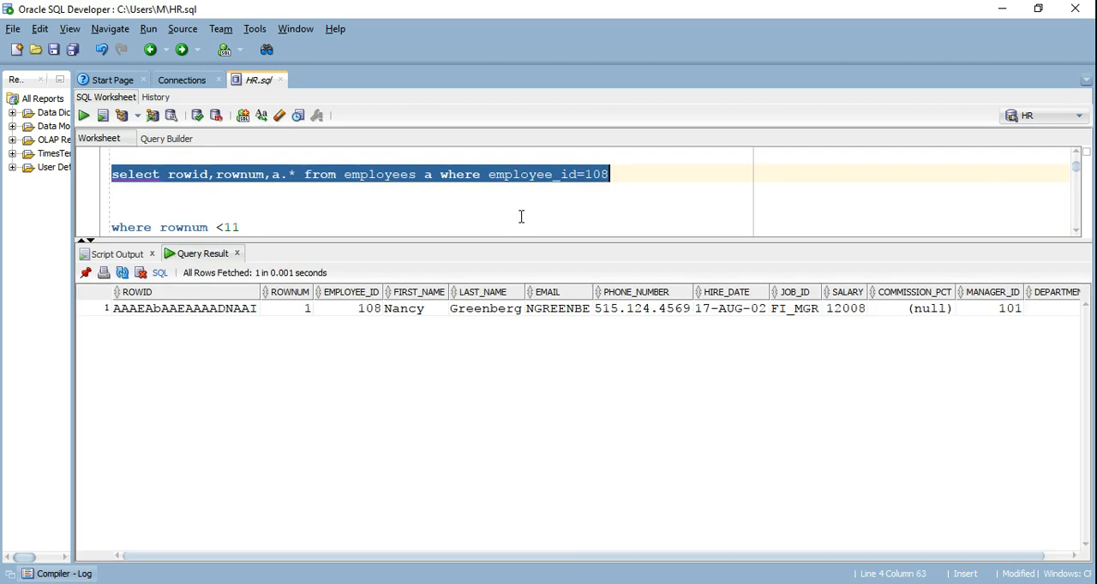
mouse_move(290, 318)
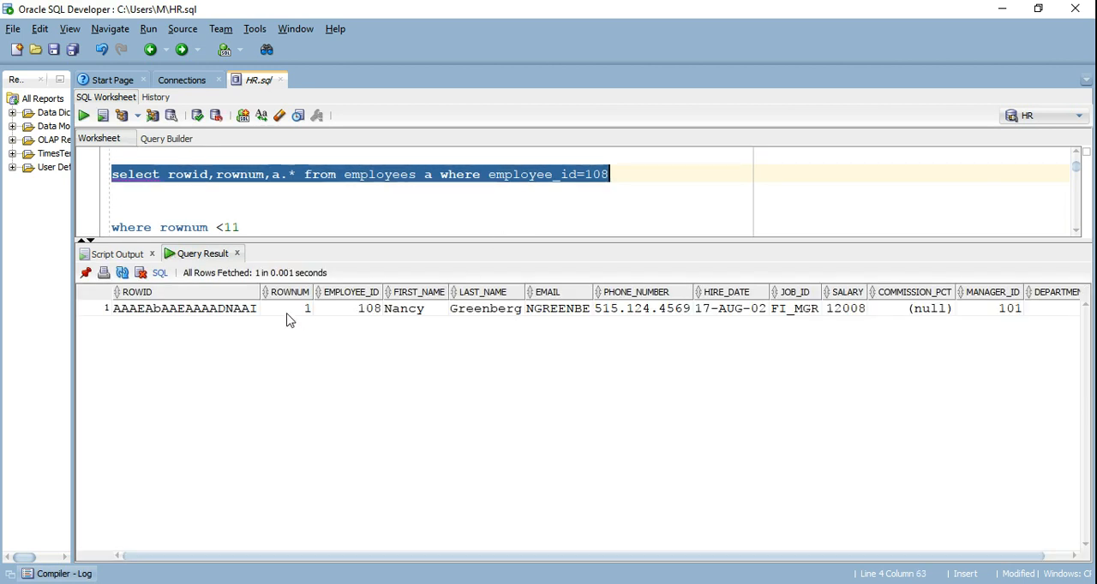
click(288, 308)
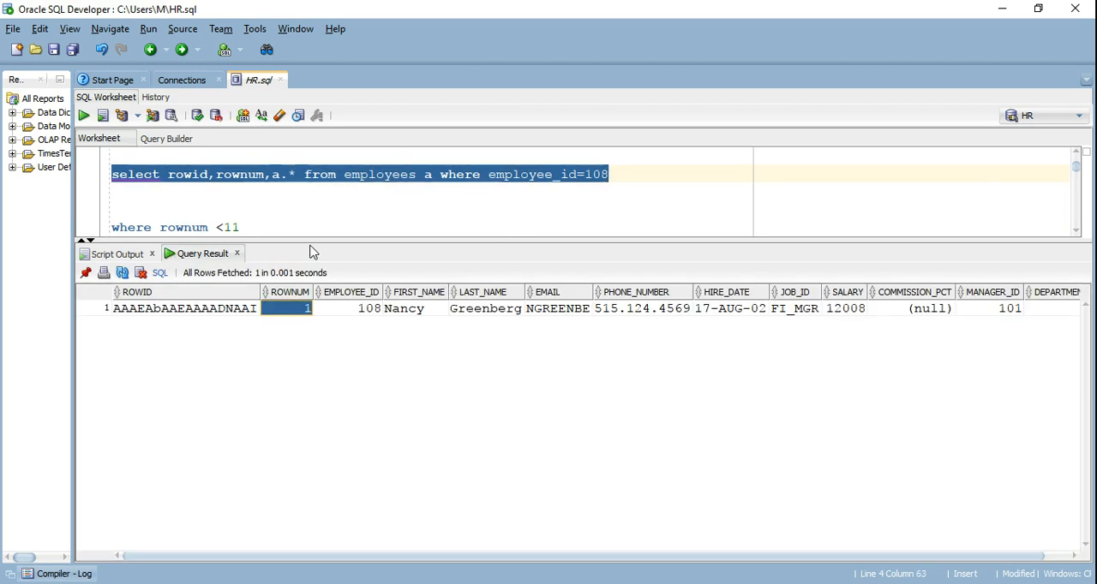
mouse_move(232, 315)
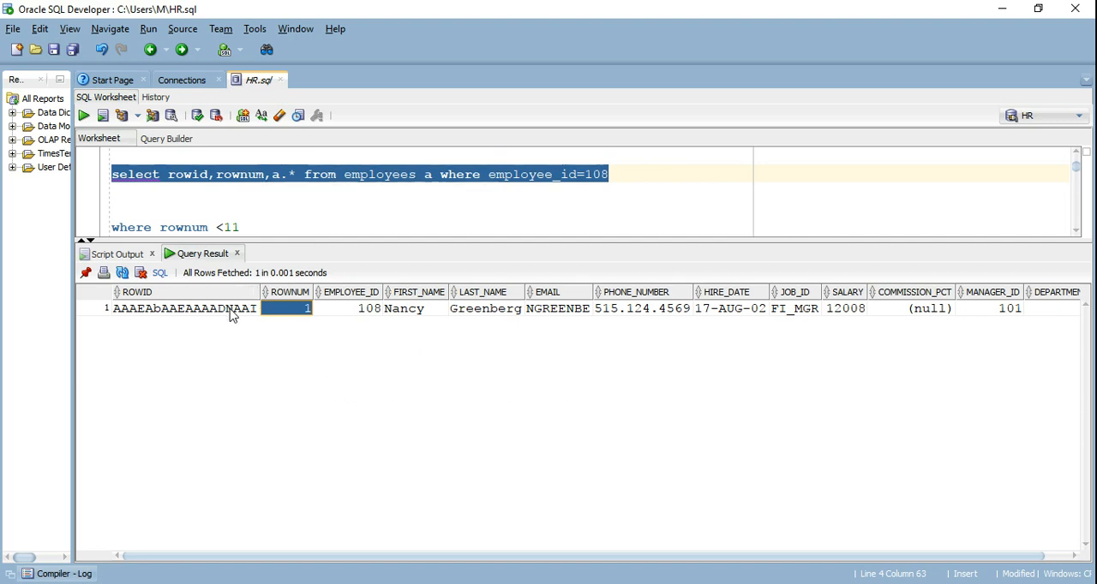
click(185, 309)
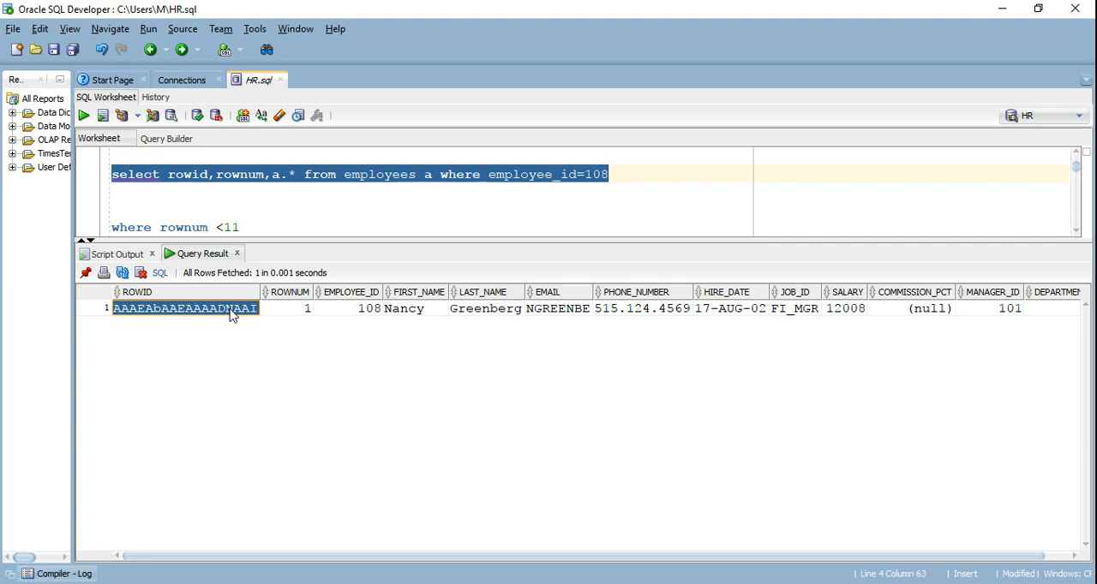
Run the ROWNUM < 11 query, its EXPLAIN PLAN statement, and the plan display query
click(83, 115)
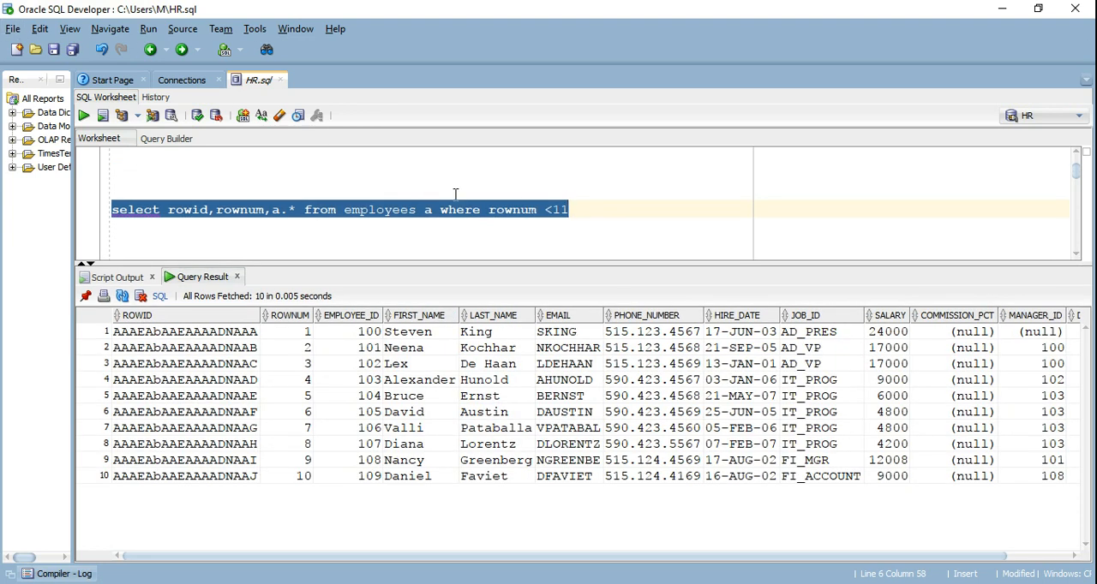
click(565, 209)
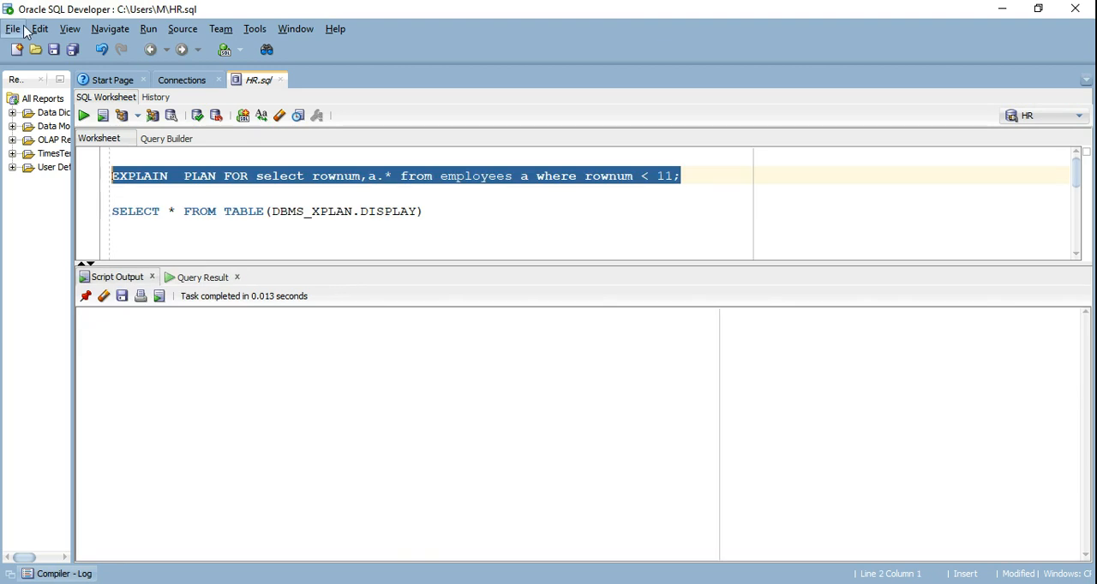
click(82, 115)
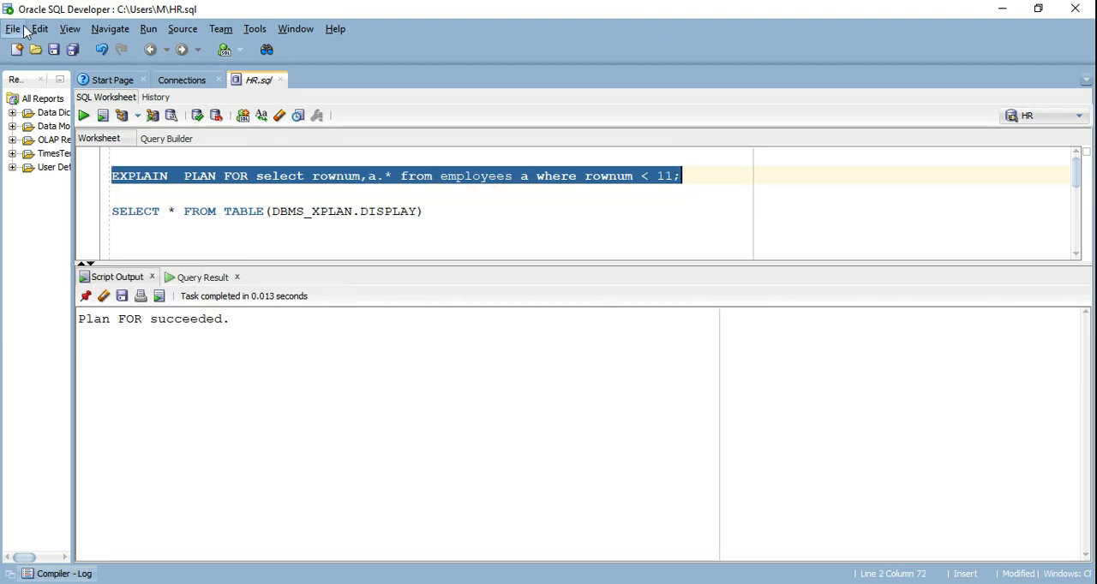
click(425, 212)
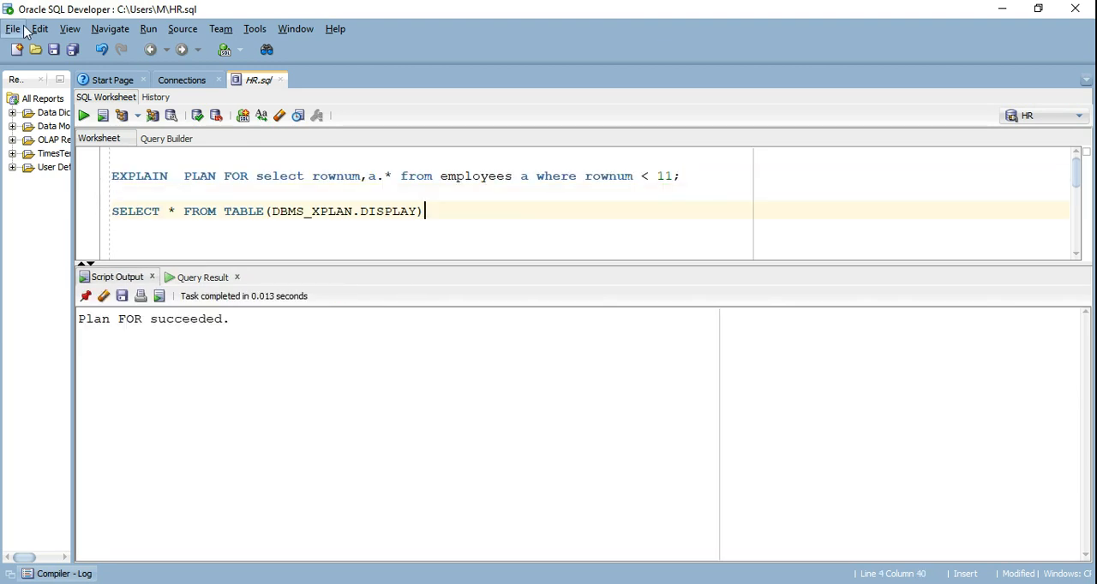
click(82, 115)
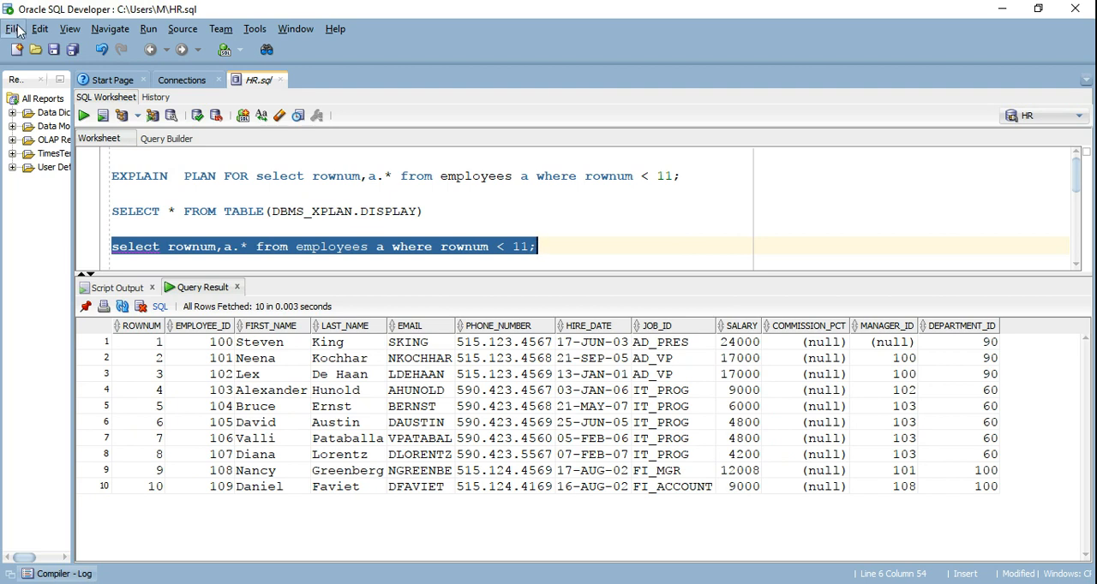
mouse_move(215, 346)
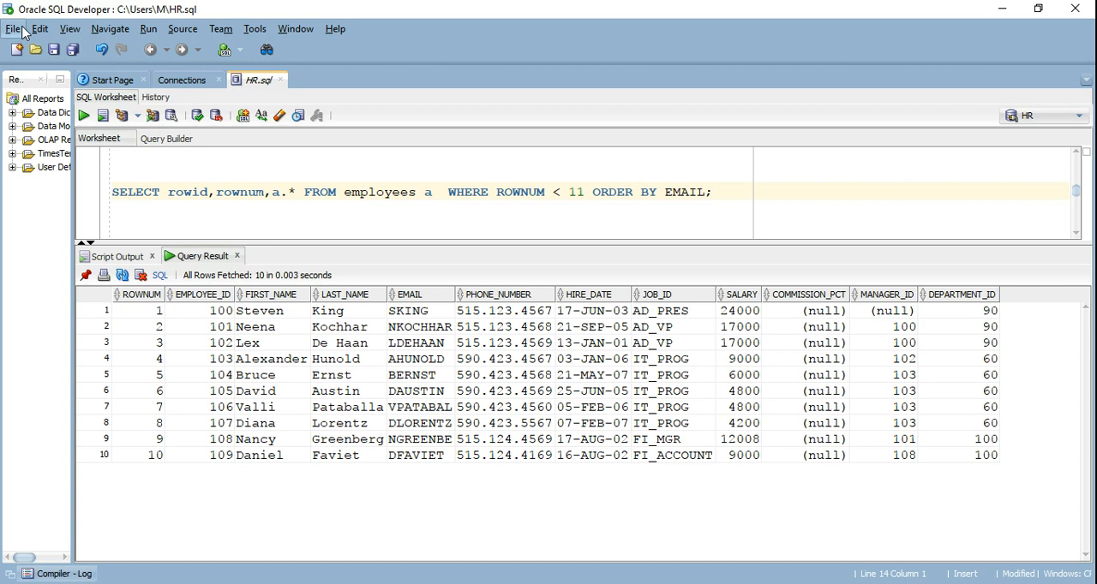
Run the ROWNUM < 11 query ordered by EMAIL, returning ten rows starting with Banda
click(712, 192)
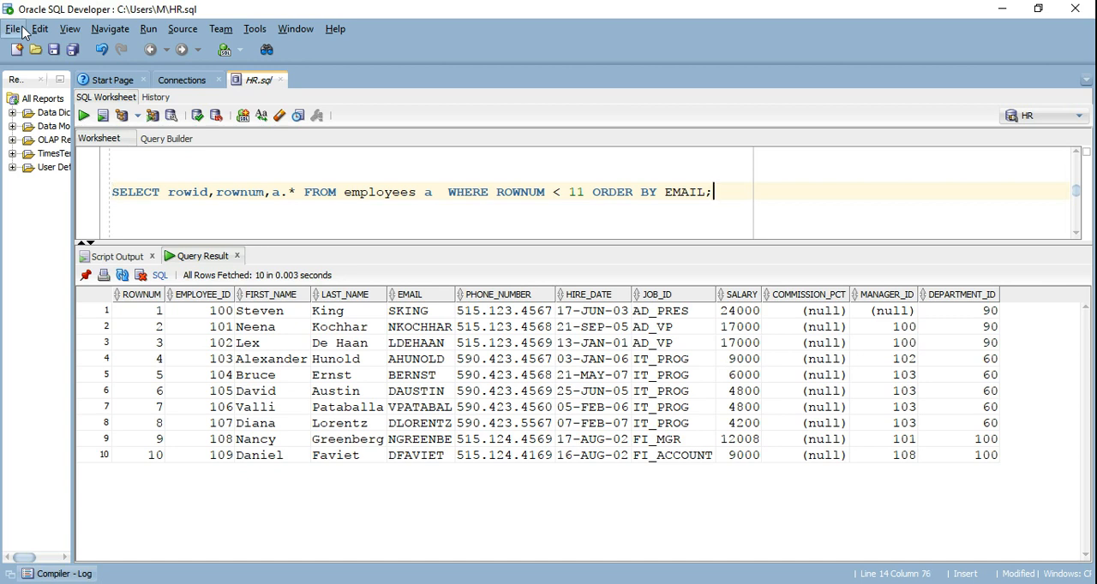
click(82, 115)
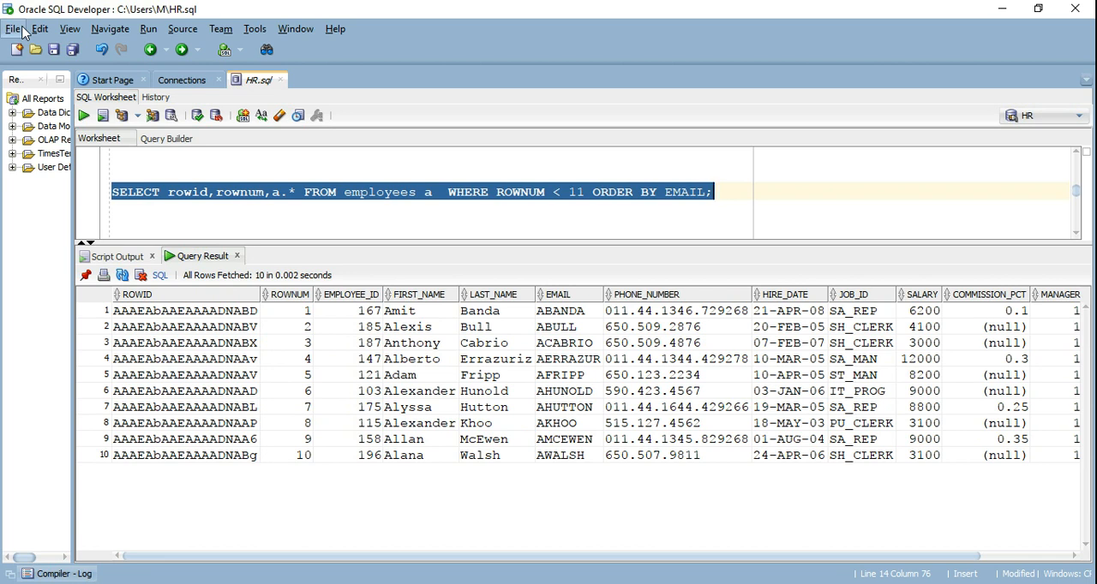
mouse_move(356, 319)
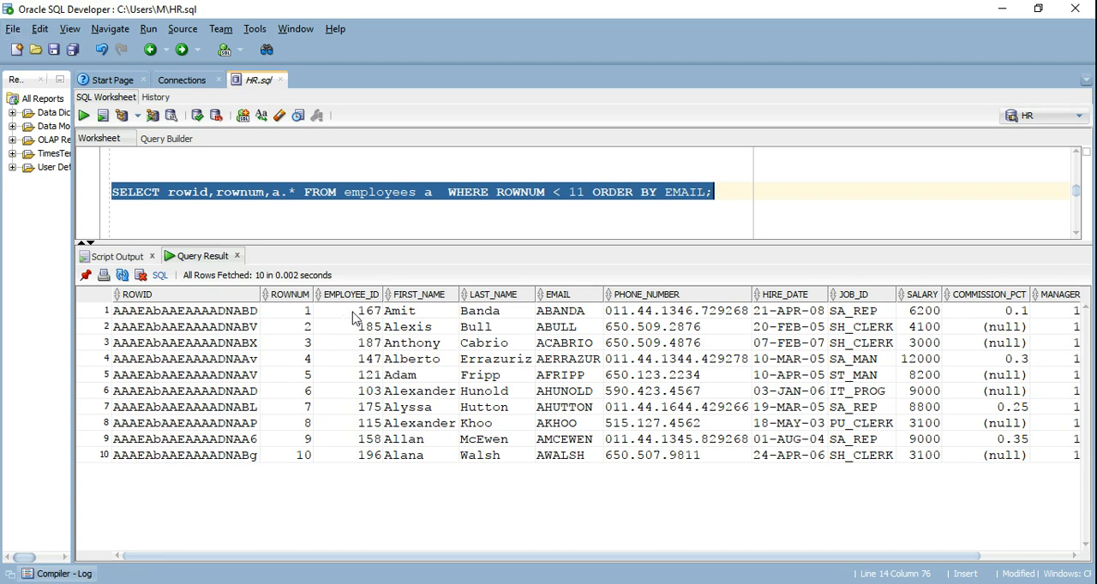
Inspect Alexis in the ordered results, then run EXPLAIN PLAN for the ROWNUM < 11 ORDER BY EMAIL query
click(349, 310)
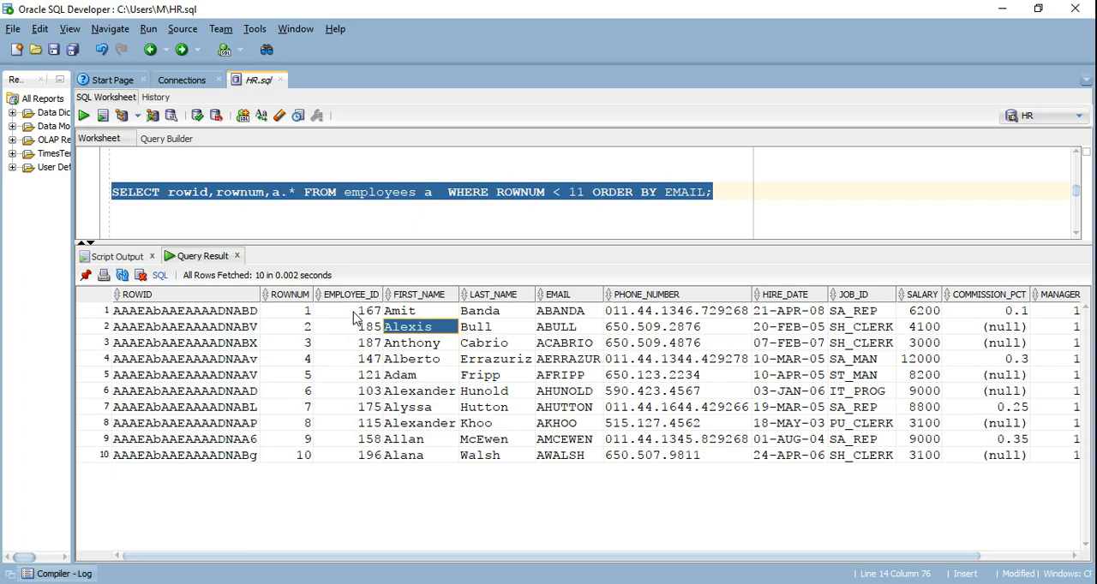
click(102, 117)
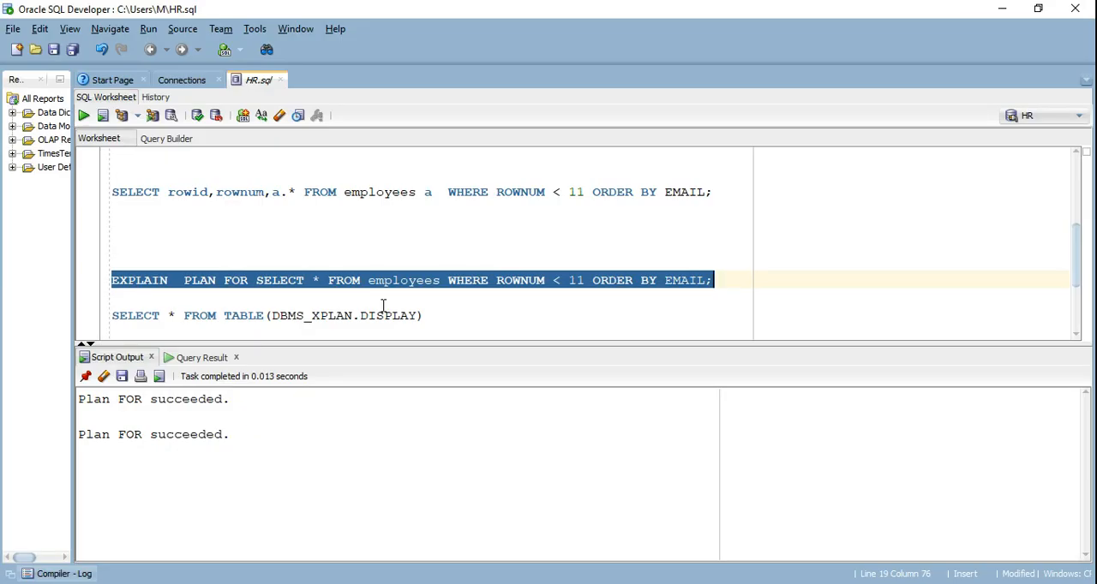
Run the DBMS_XPLAN.DISPLAY query and enlarge the results to show COUNT STOPKEY over INDEX FULL SCAN on EMP_EMAIL_UK
click(425, 315)
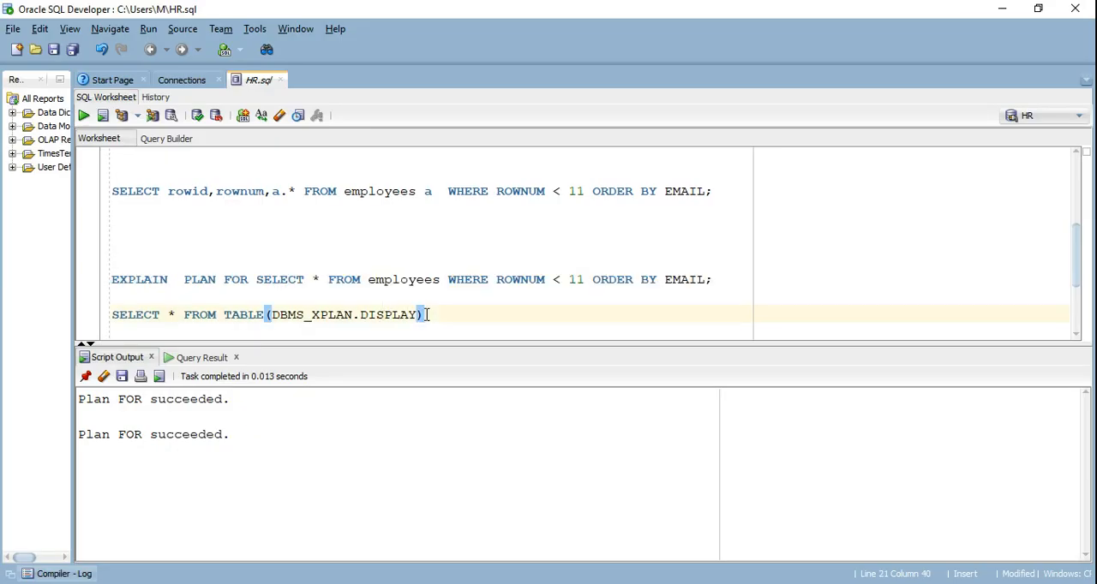
click(82, 115)
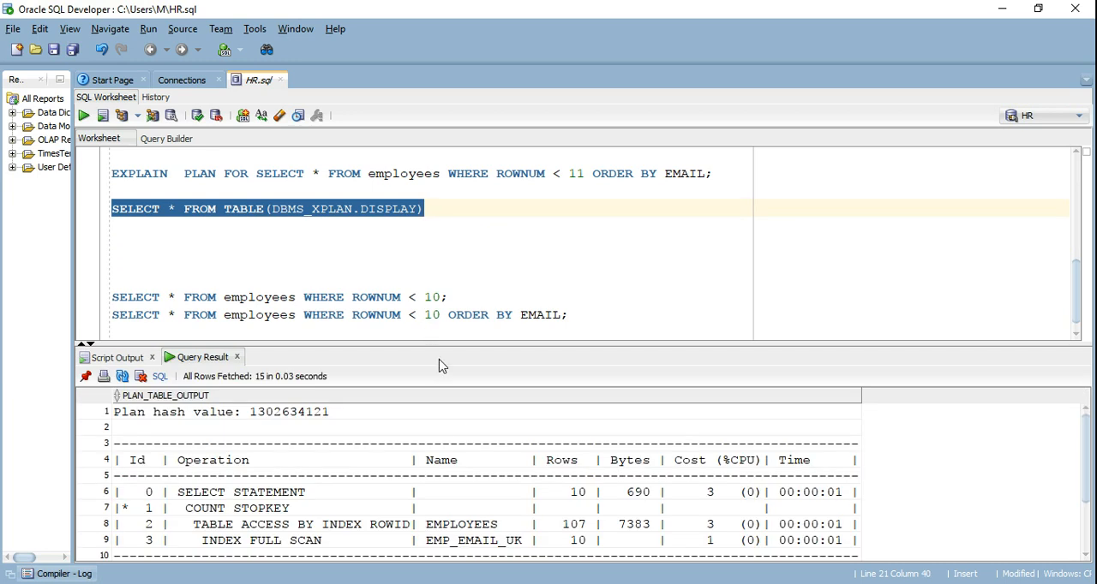
drag(425, 346, 425, 260)
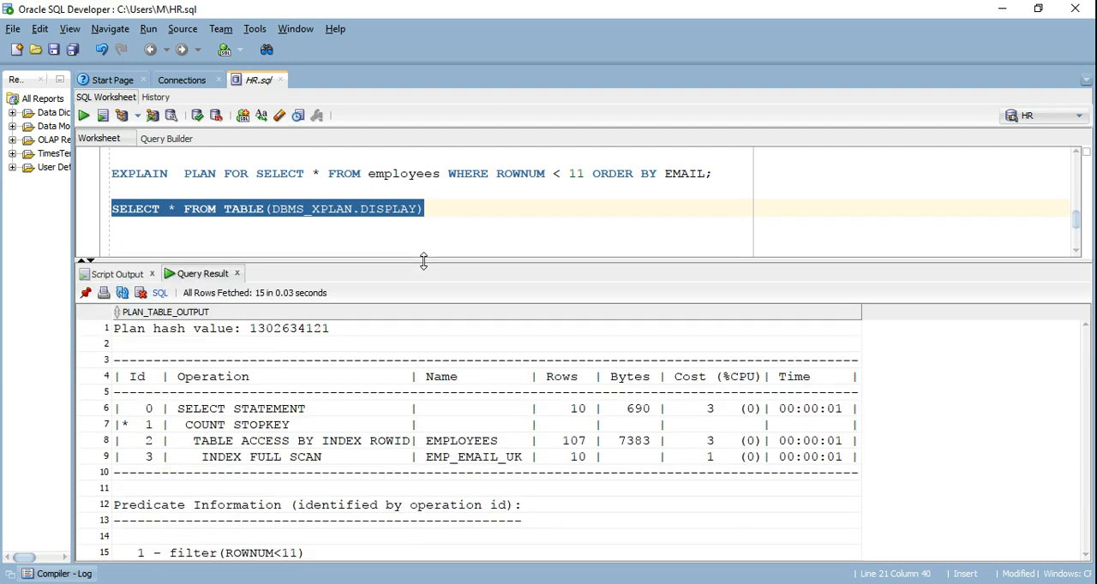